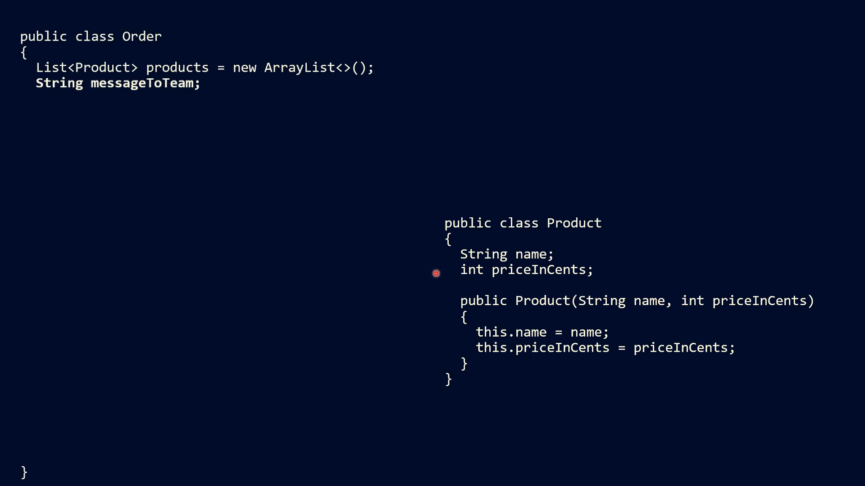
{"action": "mouse_move", "coordinate": [368, 145]}
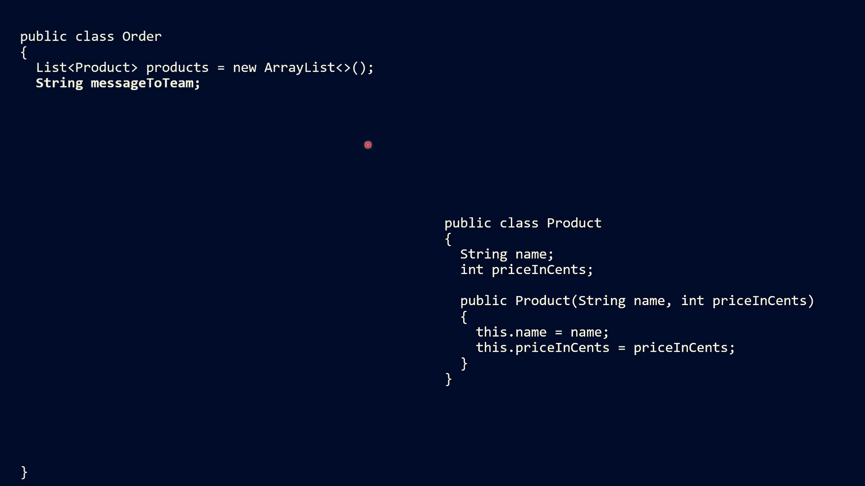
{"action": "mouse_move", "coordinate": [379, 69]}
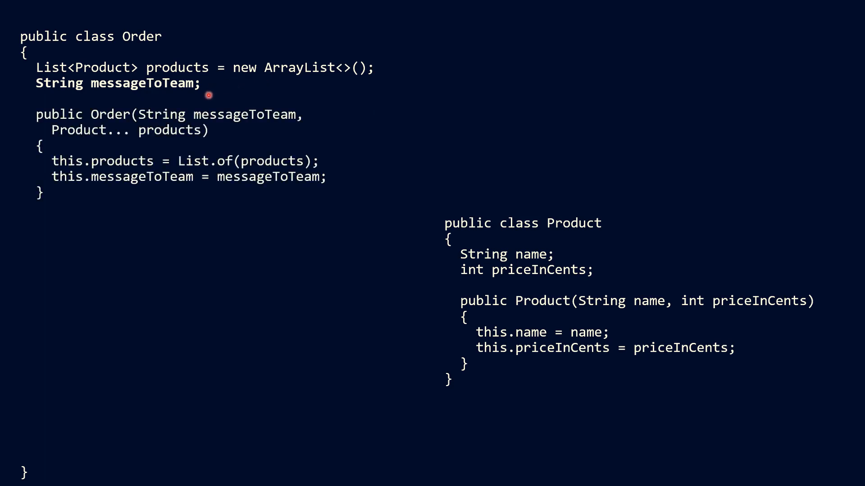
{"action": "mouse_move", "coordinate": [226, 128]}
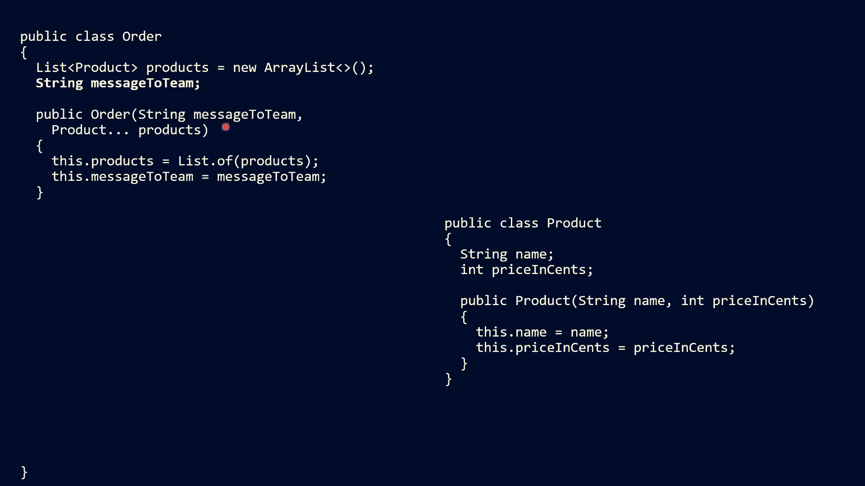
Add the 'public Order(Product... products)' constructor to the Order class
{"action": "type", "text": "public Order(Product... products)"}
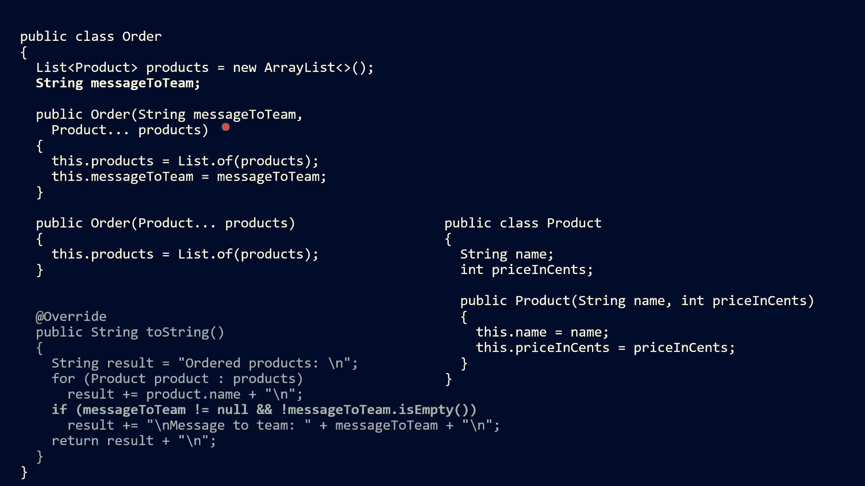
{"action": "mouse_move", "coordinate": [250, 353]}
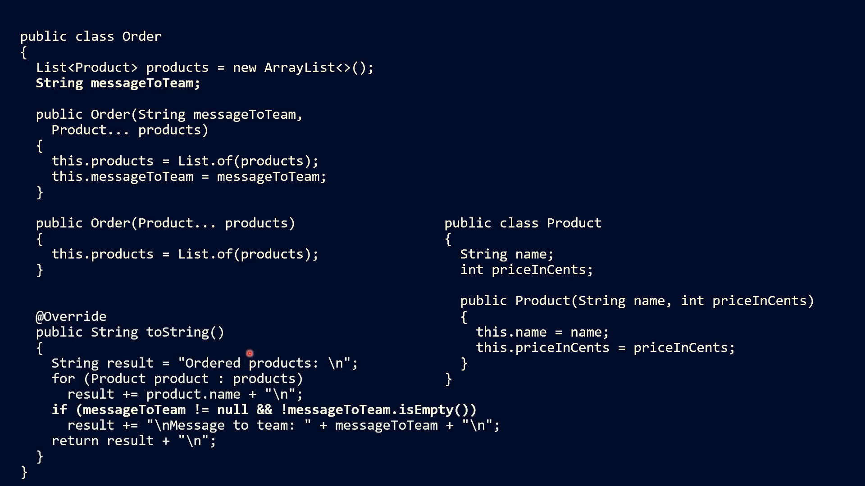
{"action": "mouse_move", "coordinate": [258, 351]}
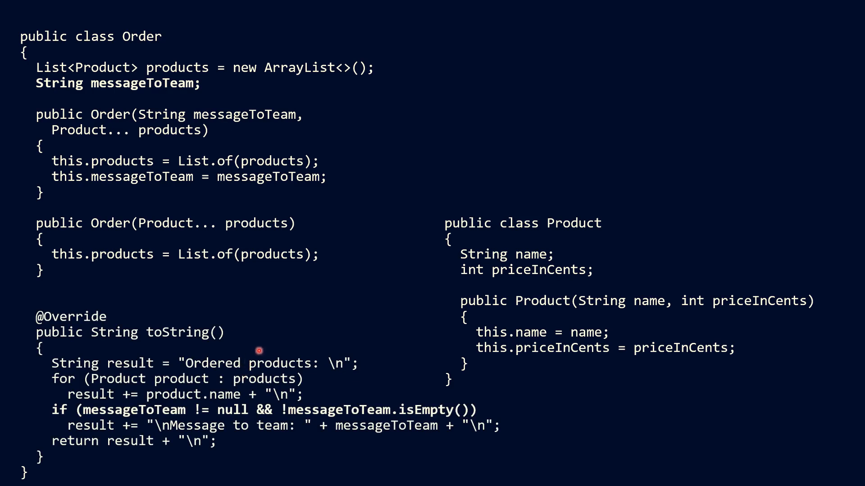
{"action": "mouse_move", "coordinate": [82, 363]}
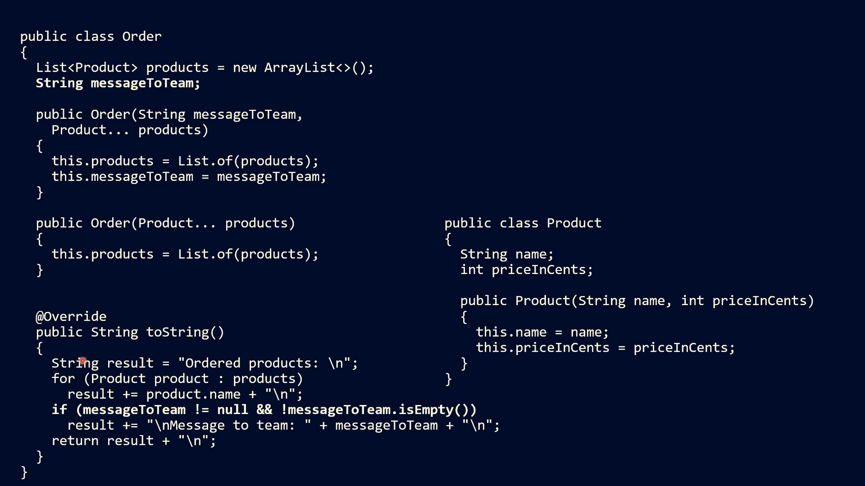
{"action": "mouse_move", "coordinate": [307, 368]}
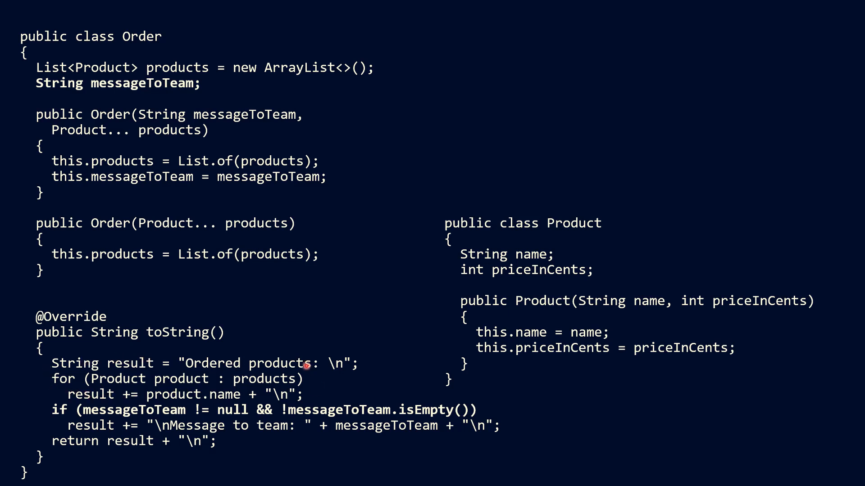
{"action": "mouse_move", "coordinate": [53, 402]}
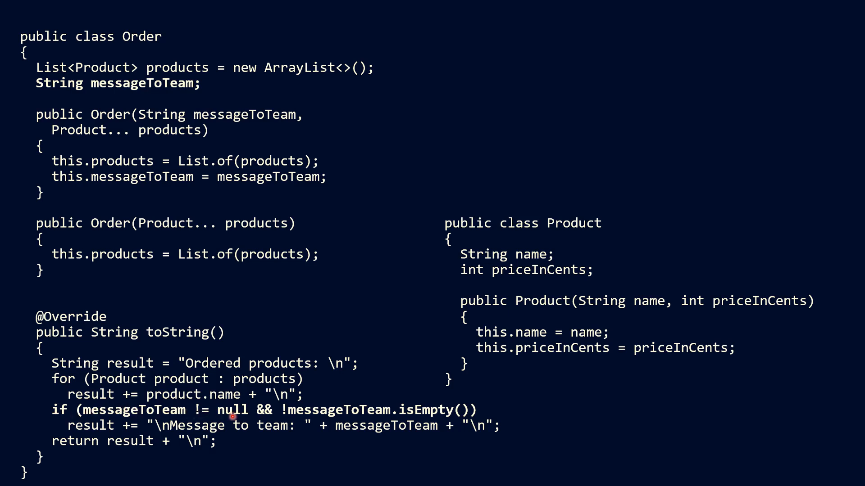
{"action": "mouse_move", "coordinate": [269, 432]}
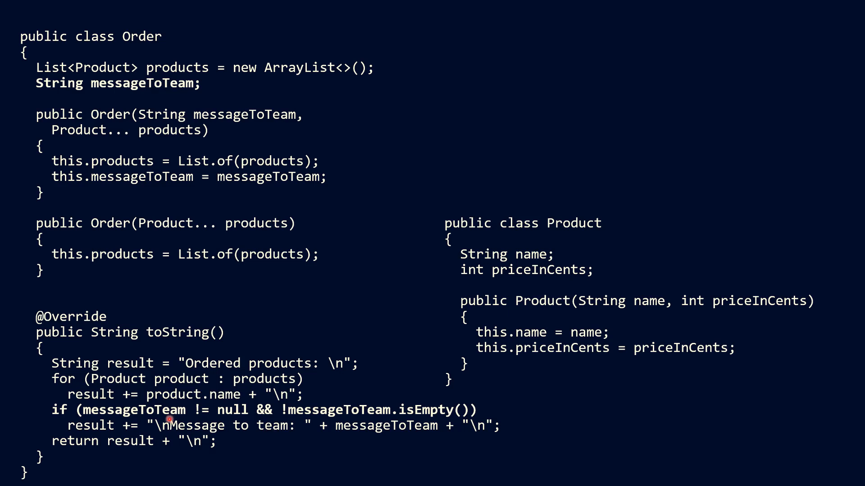
{"action": "mouse_move", "coordinate": [281, 421]}
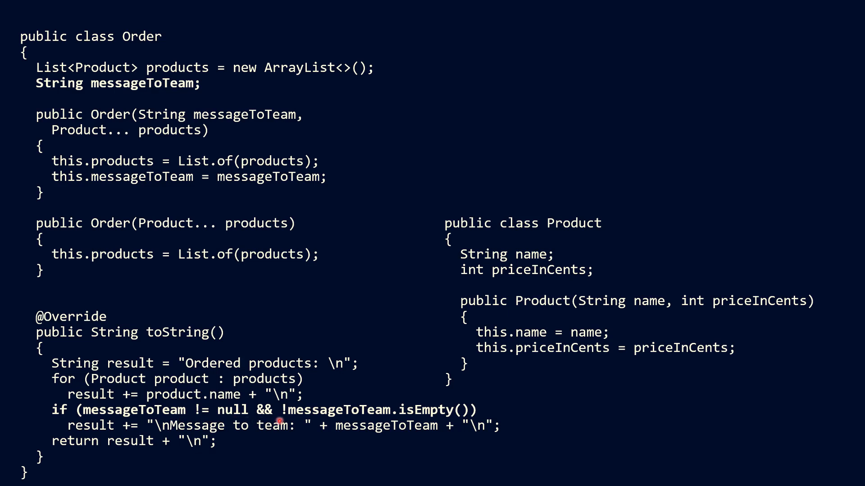
{"action": "mouse_move", "coordinate": [216, 421]}
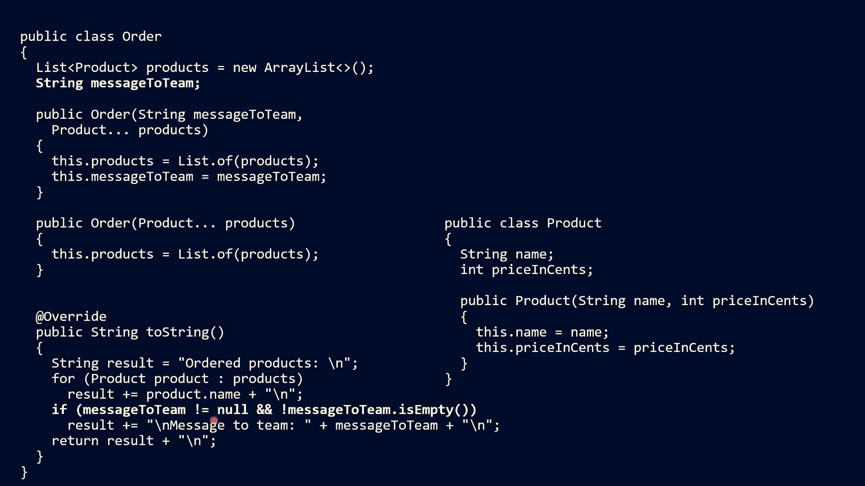
{"action": "mouse_move", "coordinate": [259, 421]}
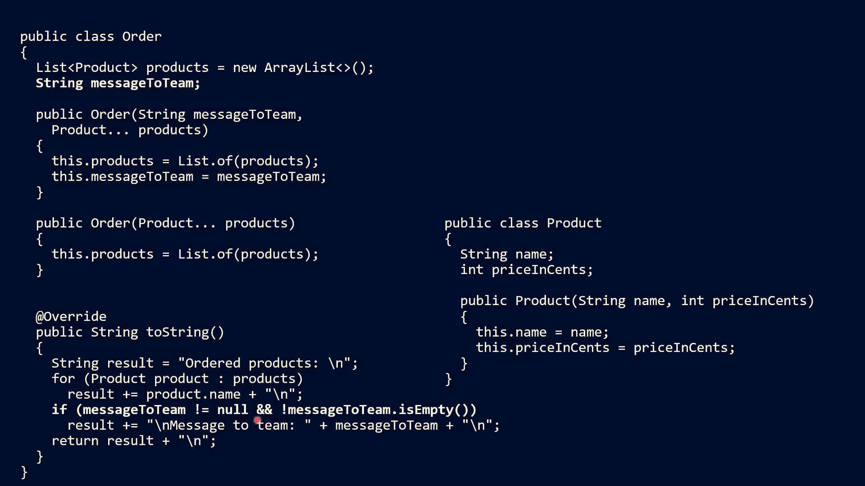
{"action": "mouse_move", "coordinate": [298, 419]}
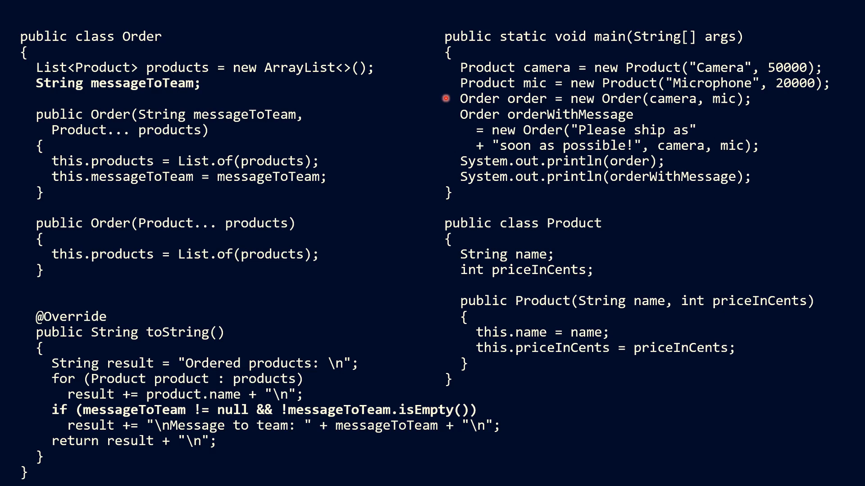
Explicitly initialize the Order class's messageToTeam field to '= null'
{"action": "left_click", "coordinate": [445, 114]}
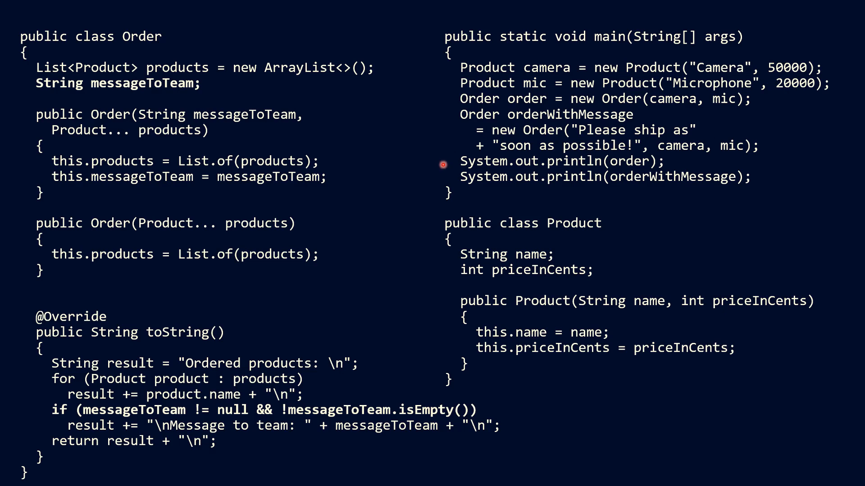
{"action": "mouse_move", "coordinate": [197, 94]}
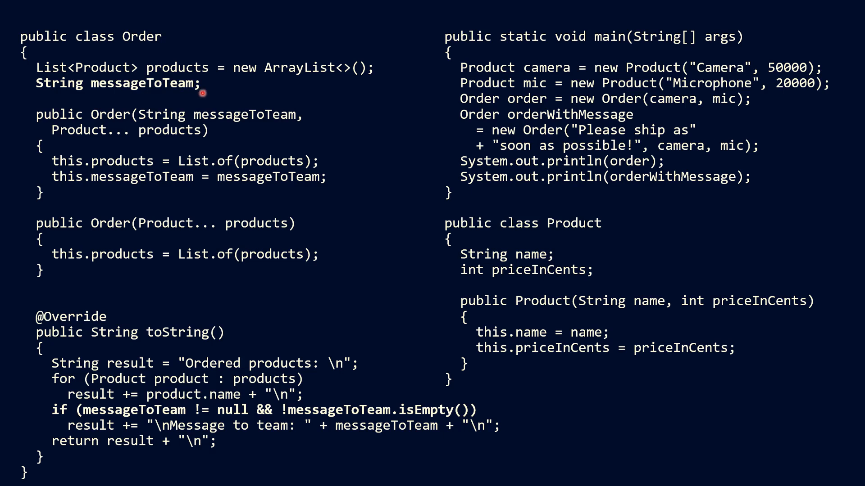
{"action": "type", "text": "= null"}
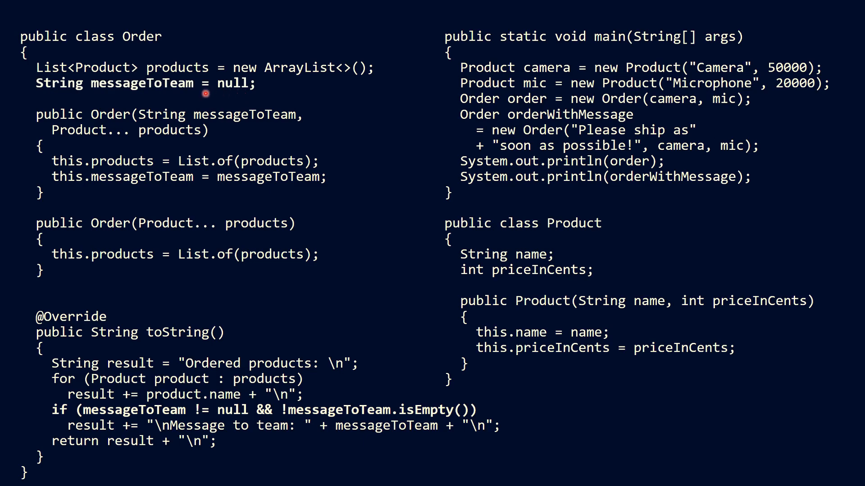
{"action": "mouse_move", "coordinate": [229, 387]}
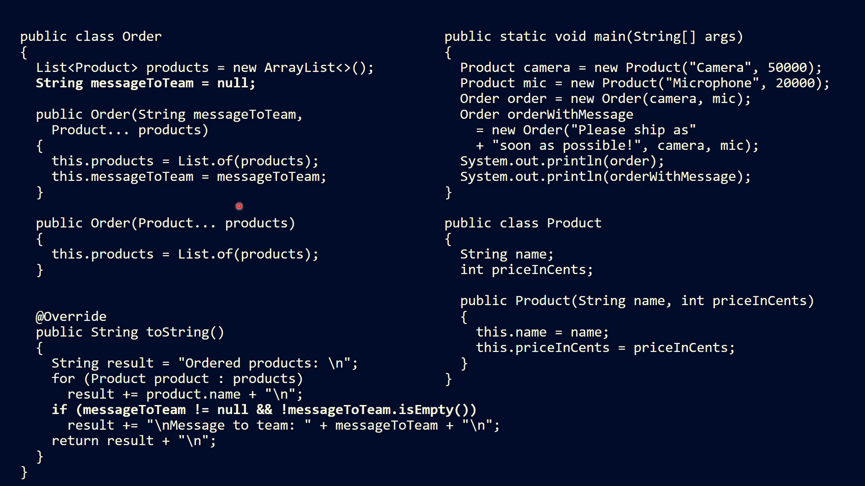
{"action": "mouse_move", "coordinate": [247, 96]}
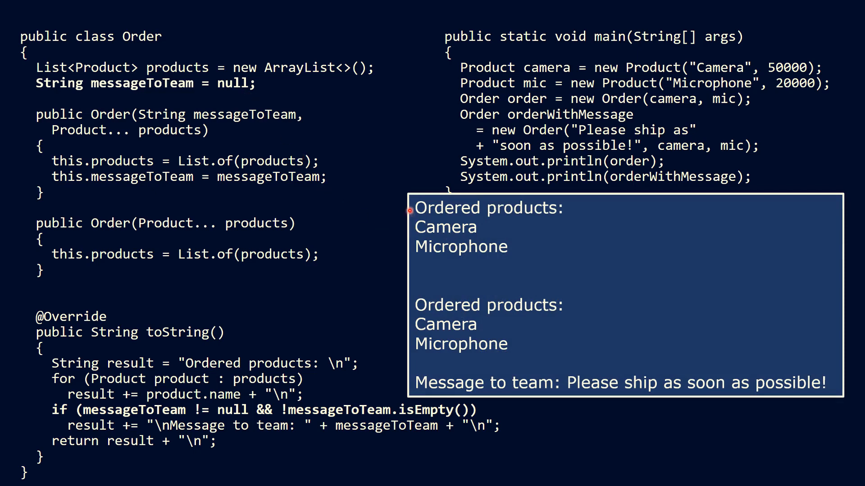
{"action": "mouse_move", "coordinate": [503, 208]}
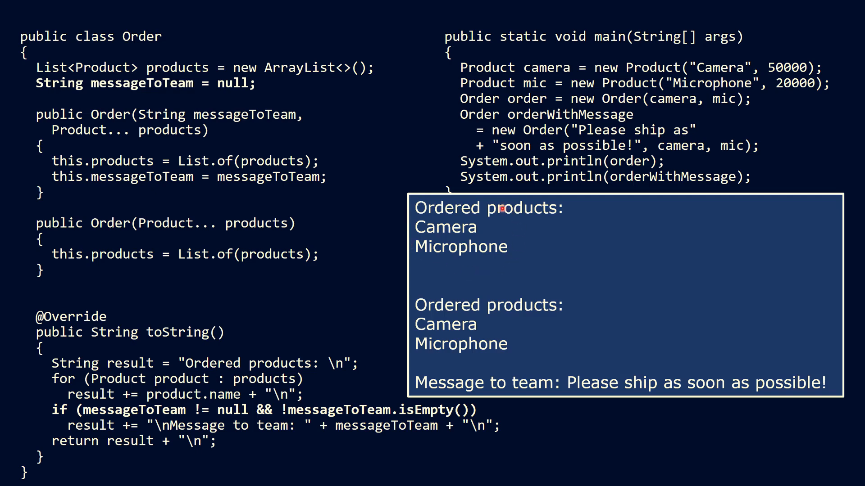
{"action": "mouse_move", "coordinate": [469, 345]}
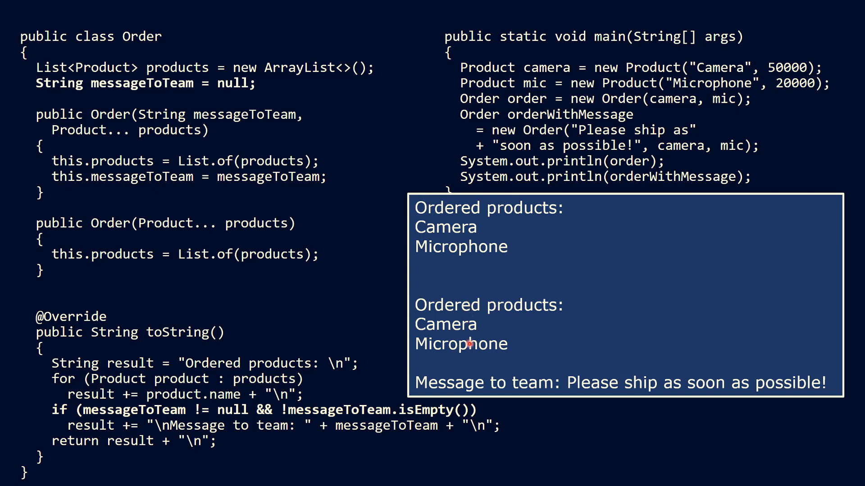
{"action": "mouse_move", "coordinate": [481, 376]}
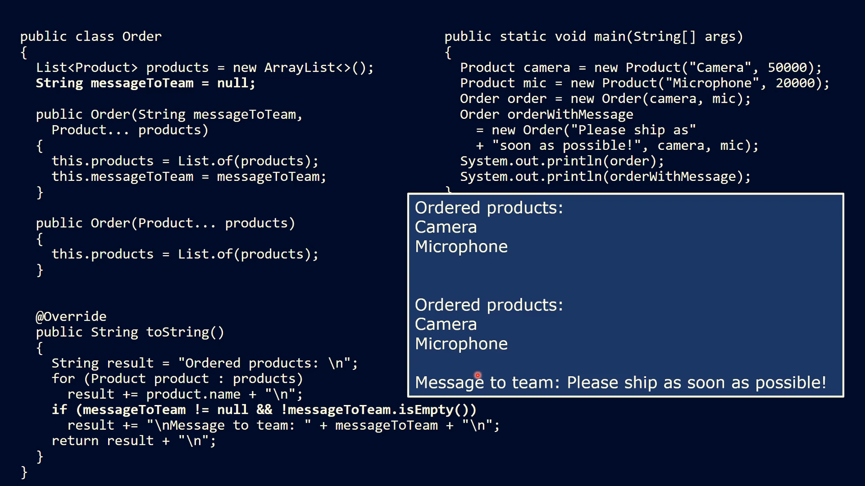
{"action": "mouse_move", "coordinate": [472, 369]}
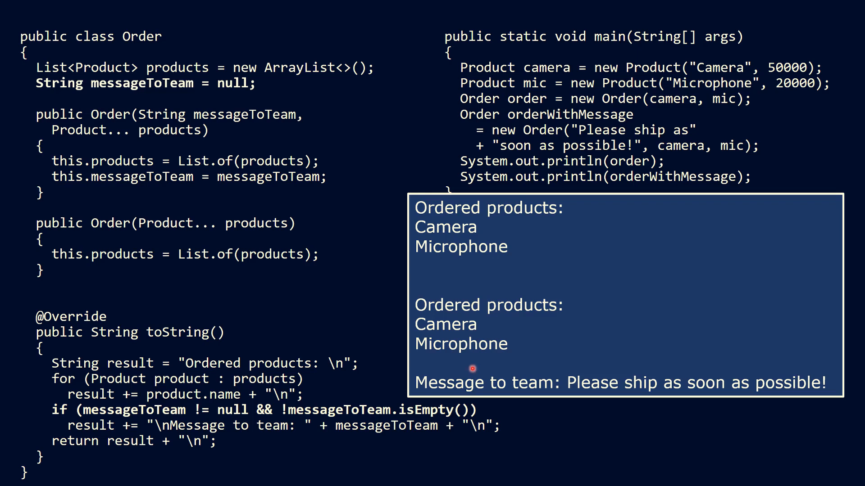
{"action": "mouse_move", "coordinate": [232, 91]}
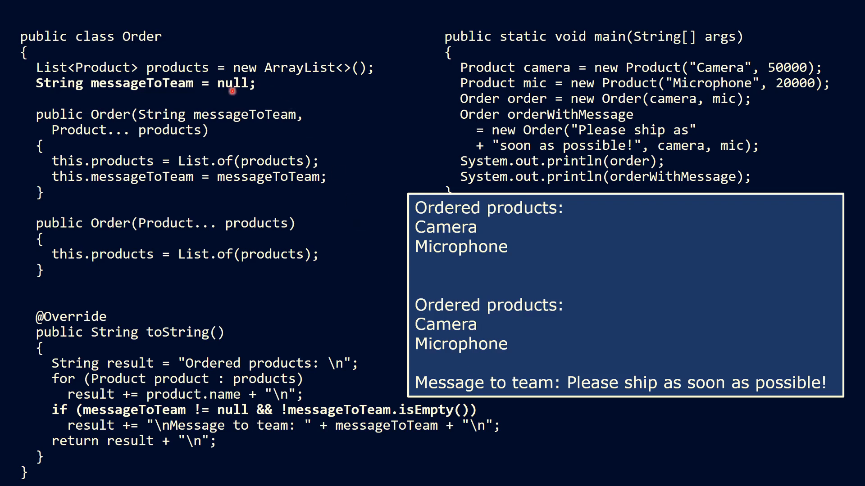